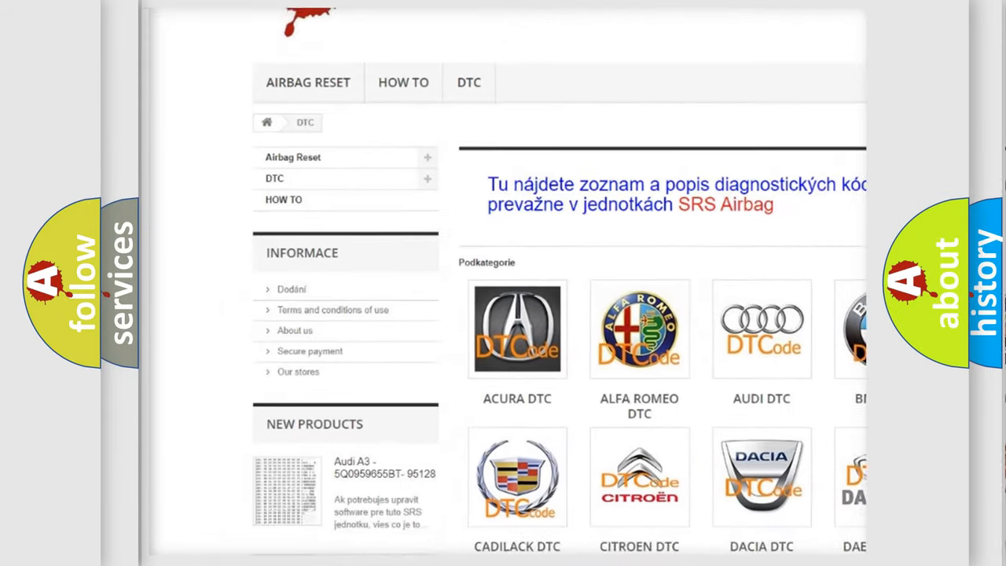
Reveal the Cause section of the P0A8D card listing the FDCM fuse, fused B(+) circuits and IPM.
scroll("down", 3)
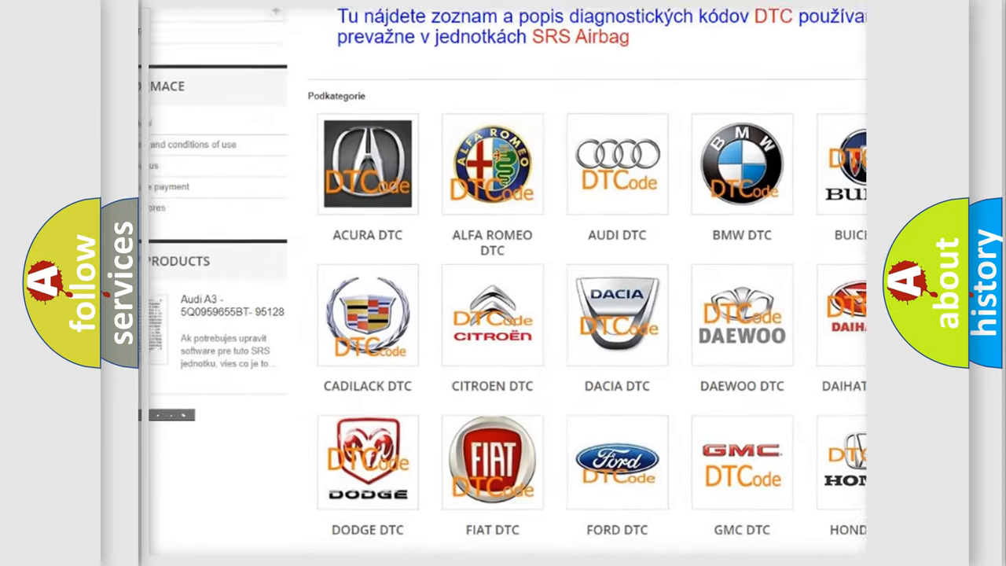
scroll("down", 3)
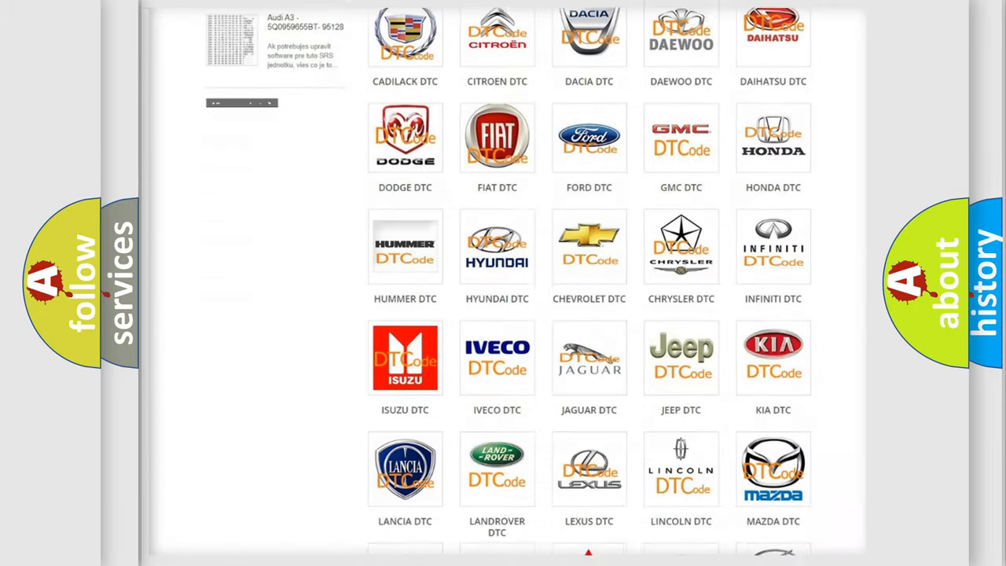
scroll("down", 3)
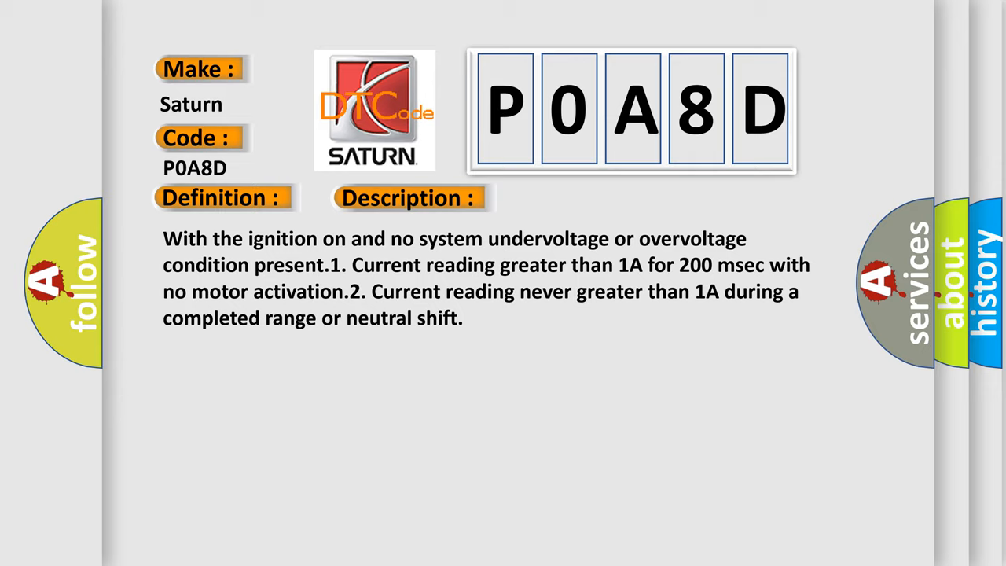
left_click(578, 198)
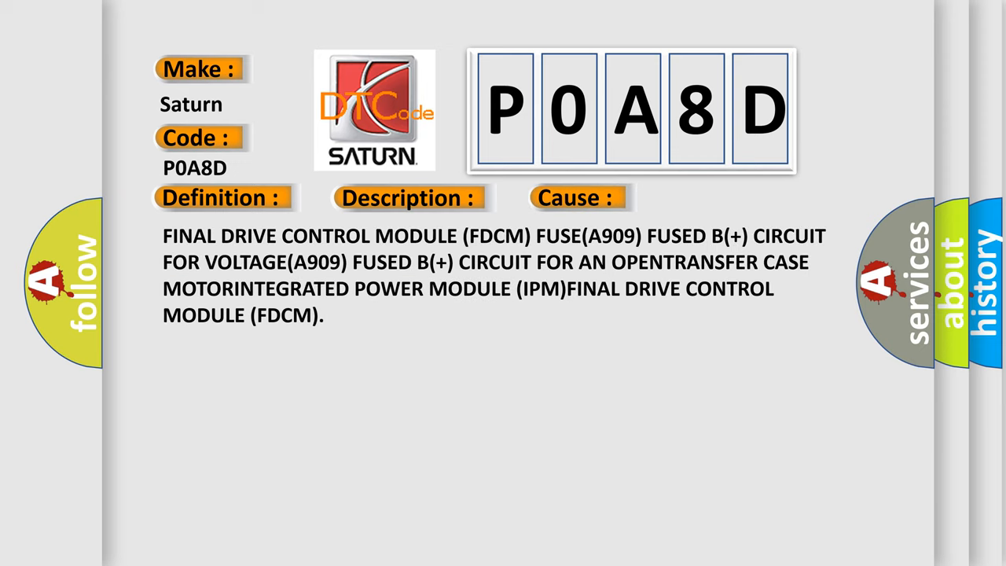